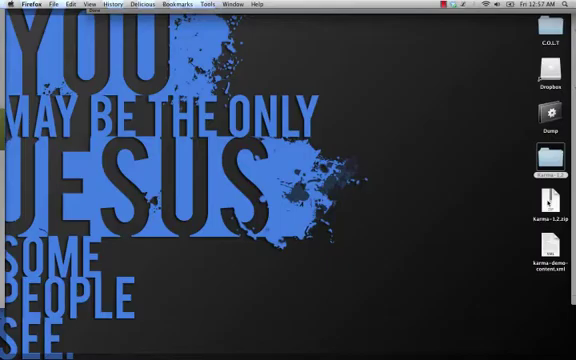
Browse the Karma-1.2 folder's theme files, then switch to the Firefox browser.
double_click(547, 160)
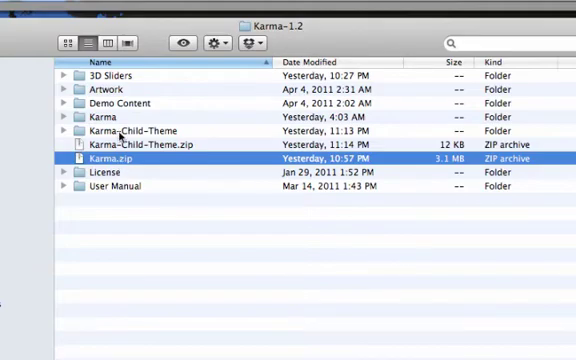
click(100, 117)
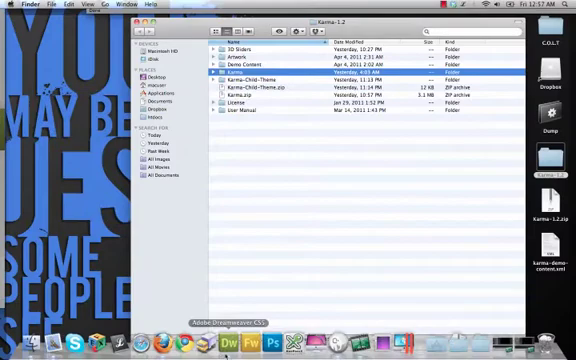
click(155, 343)
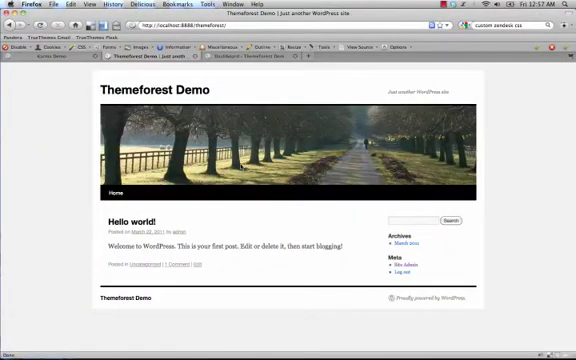
mouse_move(210, 213)
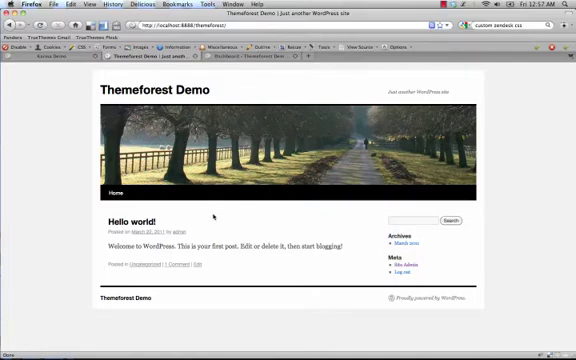
mouse_move(258, 83)
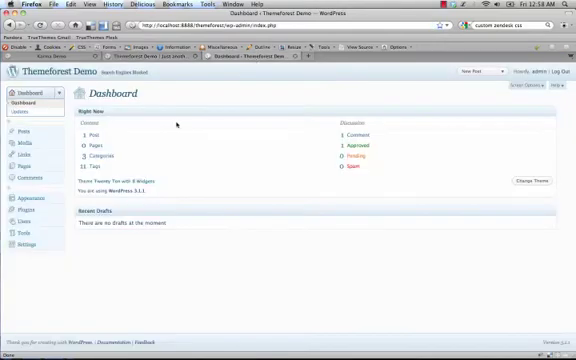
Go to Appearance > Themes in the WordPress admin dashboard.
click(25, 196)
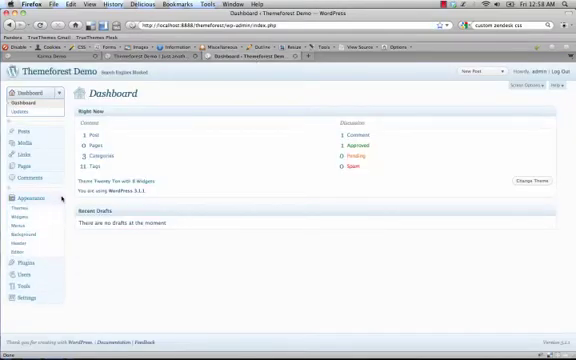
click(20, 186)
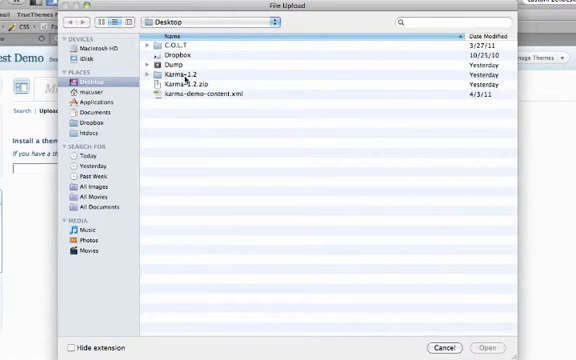
Select Karma.zip from the Karma-1.2 folder and install it with Install Now.
double_click(175, 70)
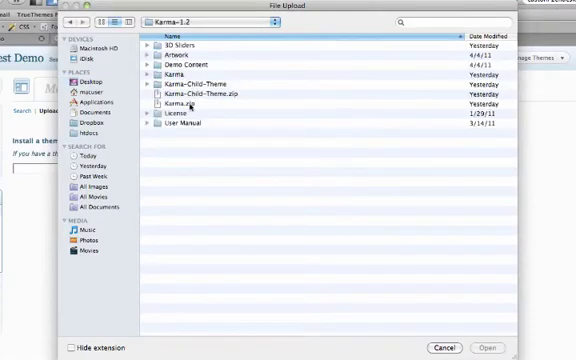
click(180, 104)
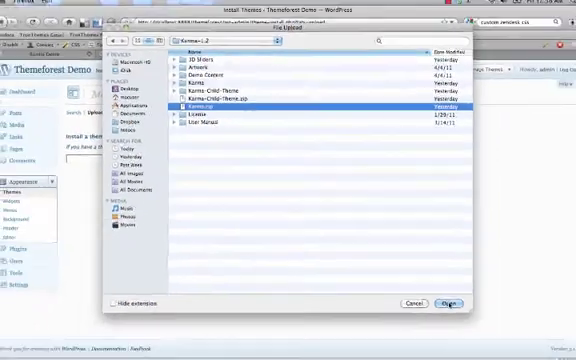
click(446, 303)
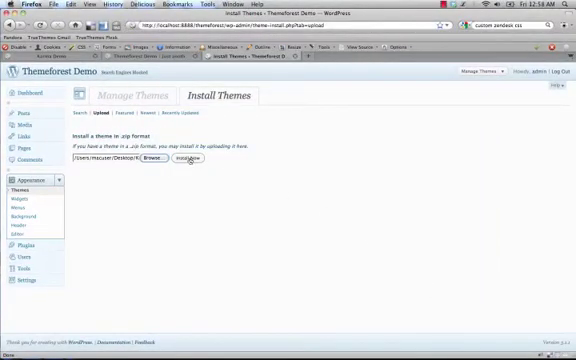
click(187, 160)
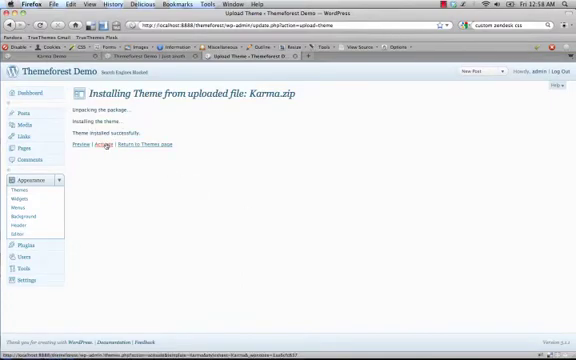
Activate the Karma theme, then visit its Site Options and Sidebars pages.
click(101, 145)
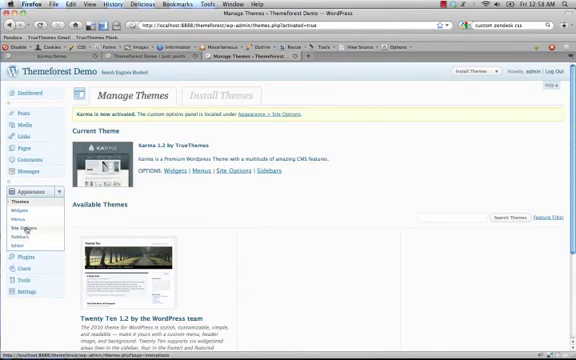
click(29, 230)
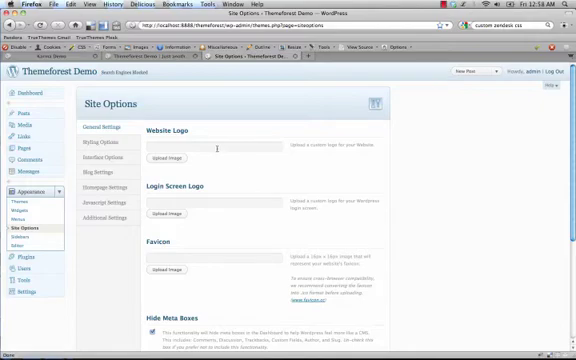
mouse_move(30, 236)
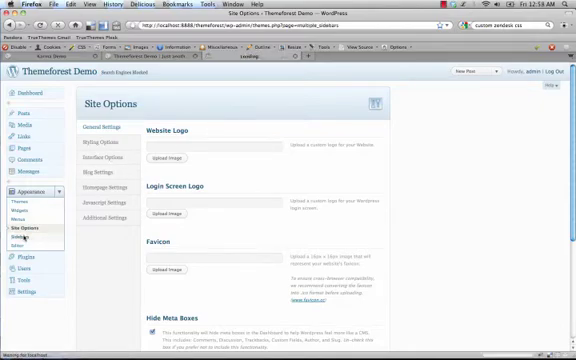
click(35, 236)
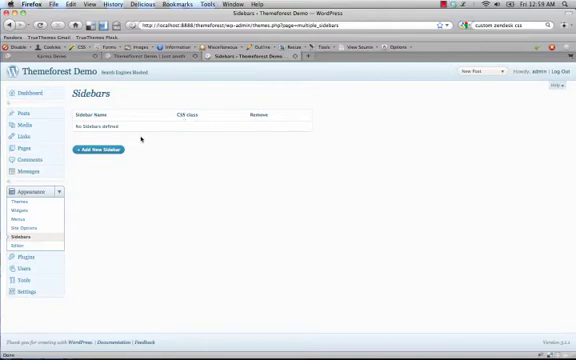
mouse_move(152, 200)
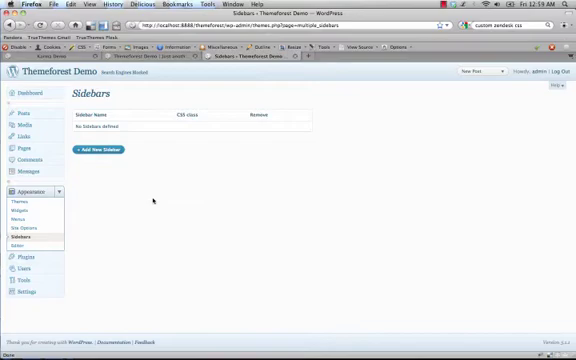
mouse_move(60, 278)
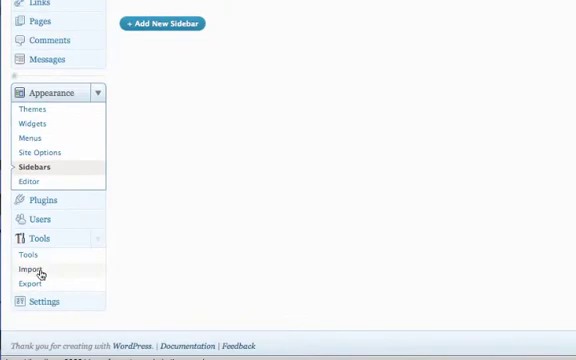
Start the WordPress importer under Tools > Import with karma-demo-content.xml.
click(30, 270)
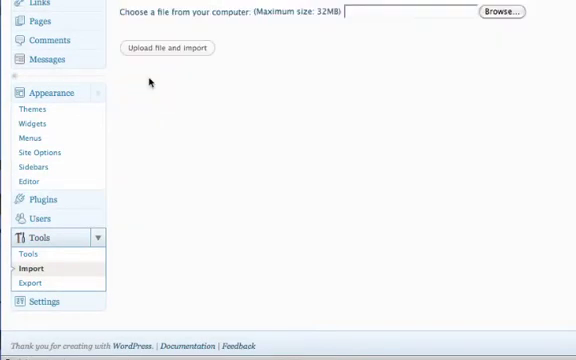
scroll(up, 3)
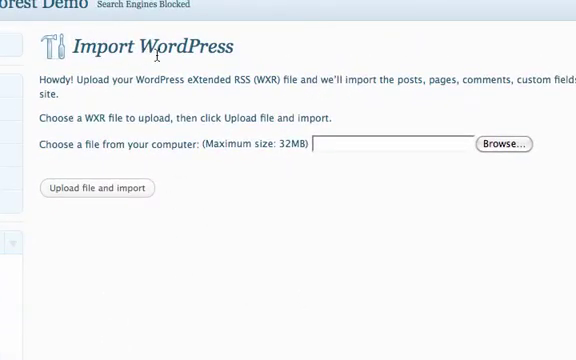
mouse_move(361, 256)
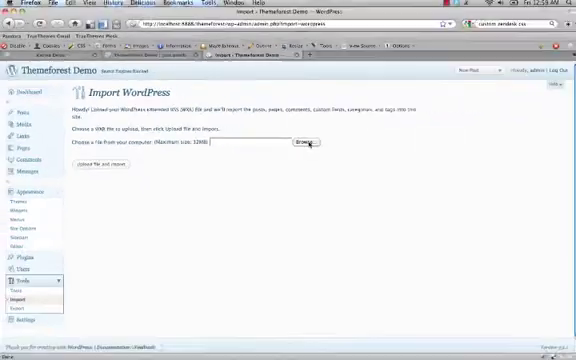
click(302, 148)
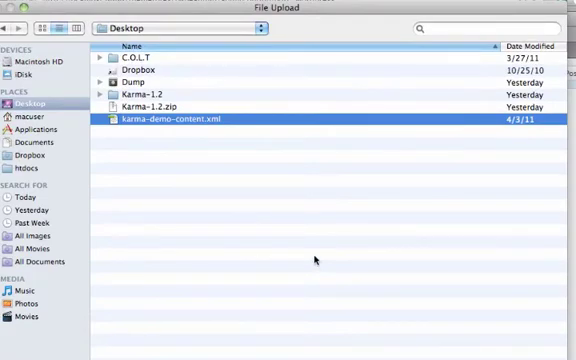
mouse_move(258, 205)
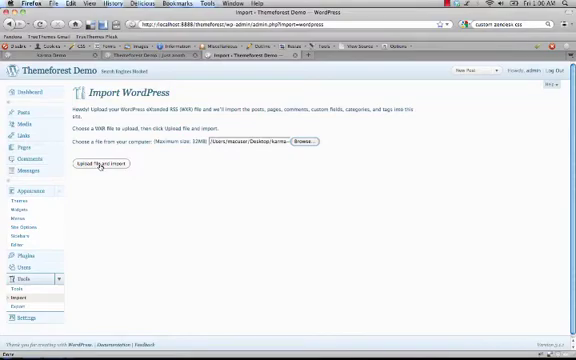
click(101, 162)
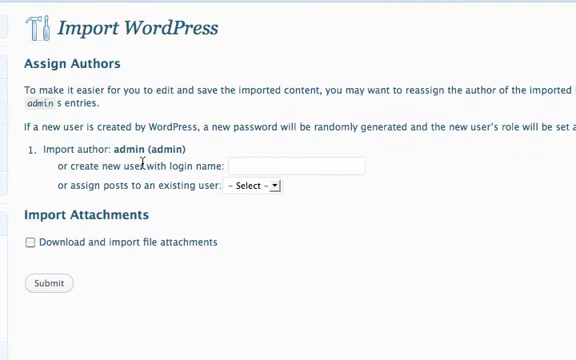
mouse_move(255, 192)
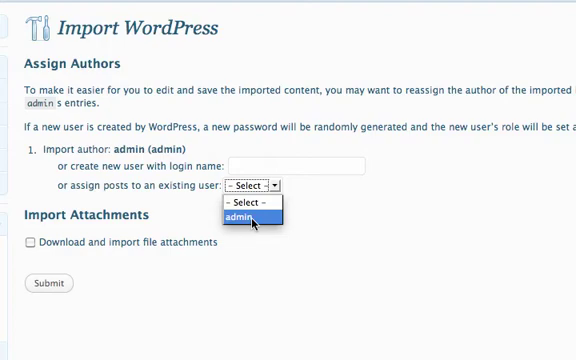
Map imported posts to admin, include file attachments, and submit the import.
click(251, 219)
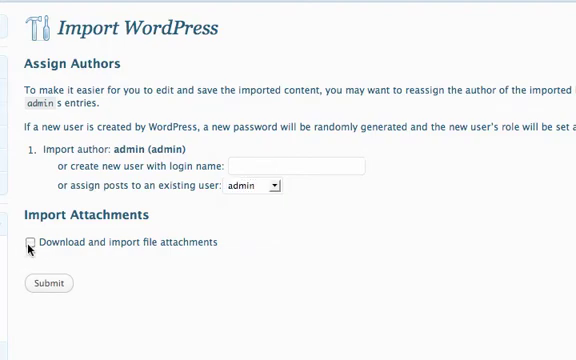
click(31, 242)
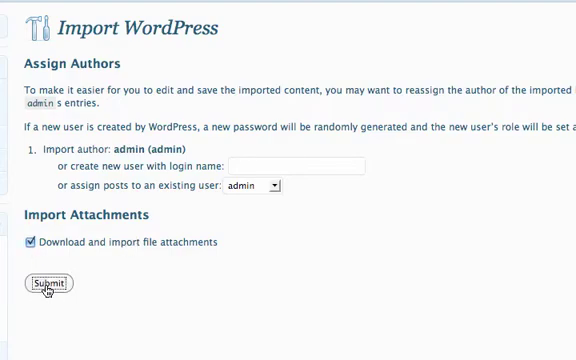
click(46, 285)
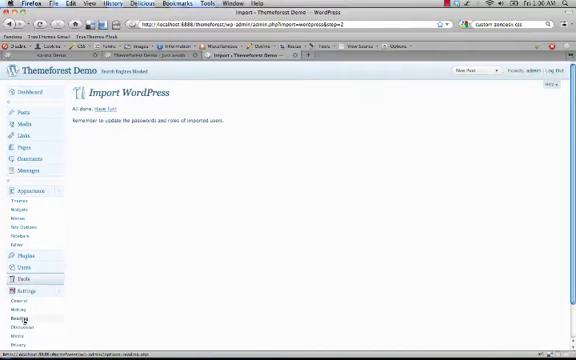
Set Reading to a static front page Home with Blog as posts page, and save.
click(18, 324)
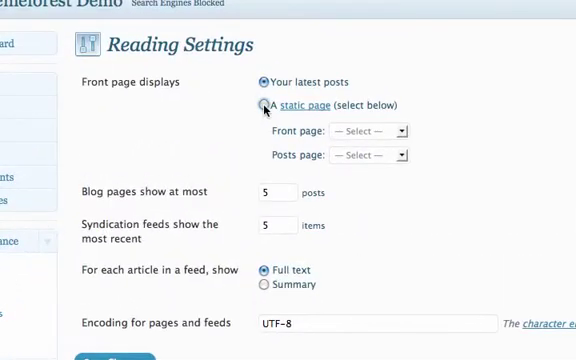
click(261, 105)
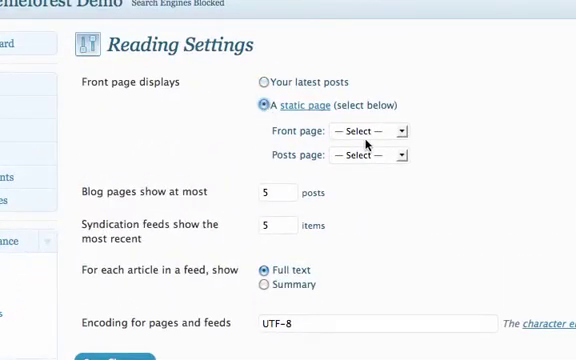
click(370, 131)
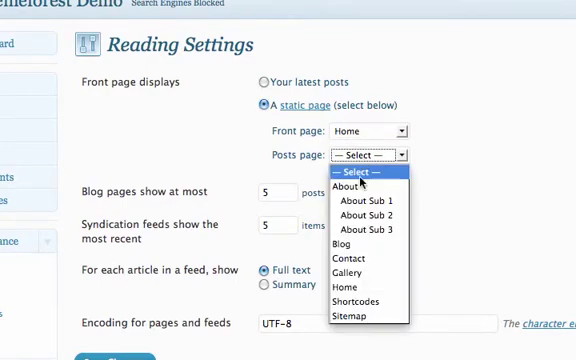
click(342, 243)
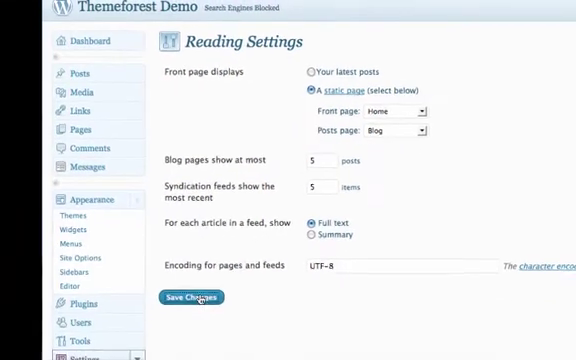
click(189, 297)
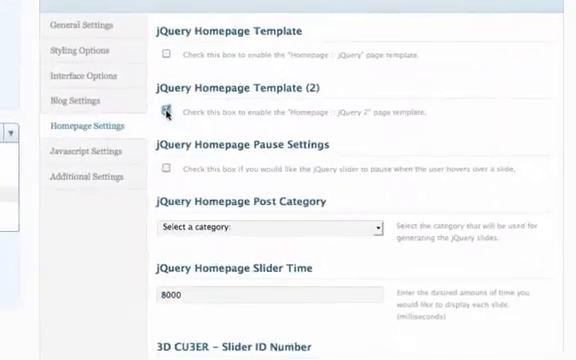
Tick jQuery Homepage Template (2), choose Homepage Slider category, and save all changes.
click(164, 109)
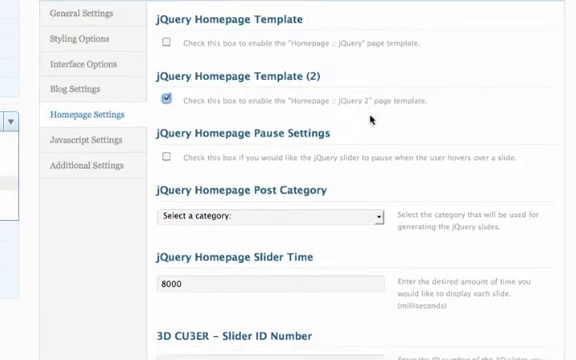
scroll(down, 3)
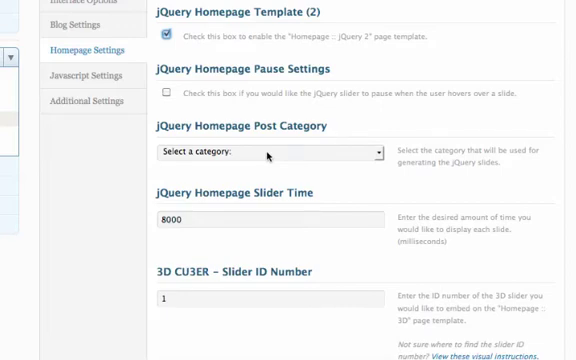
click(265, 151)
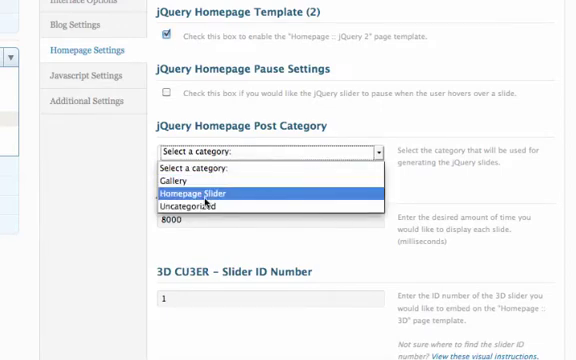
click(204, 190)
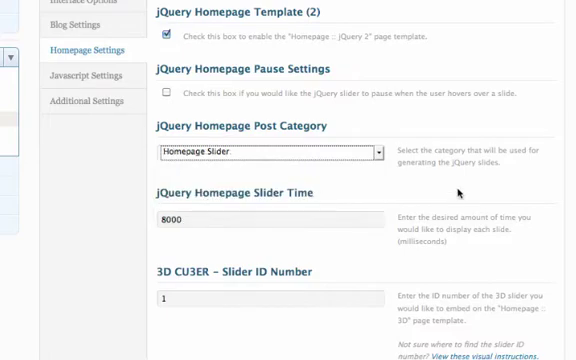
click(520, 341)
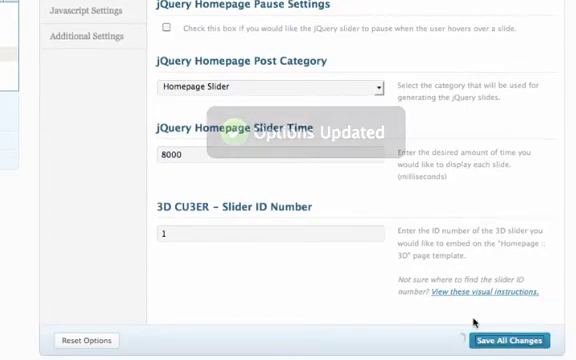
scroll(up, 3)
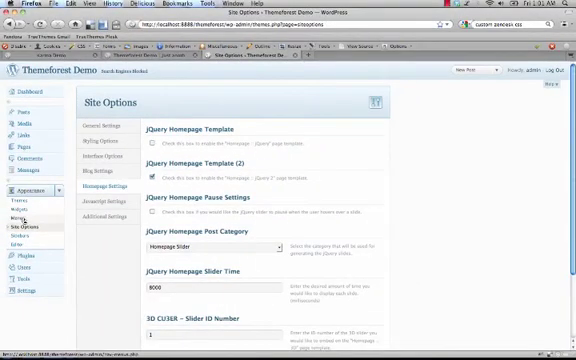
Review the Footer, Main and Top Toolbar menus, then set Main Navigation as the theme location.
click(19, 208)
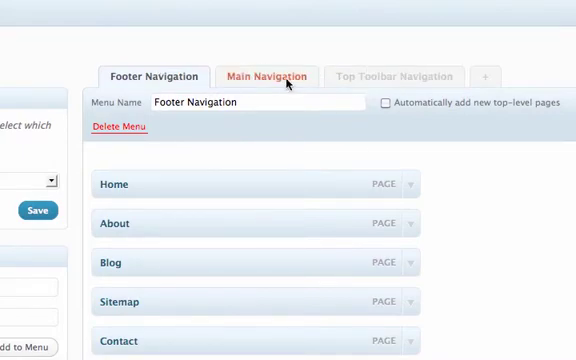
click(267, 76)
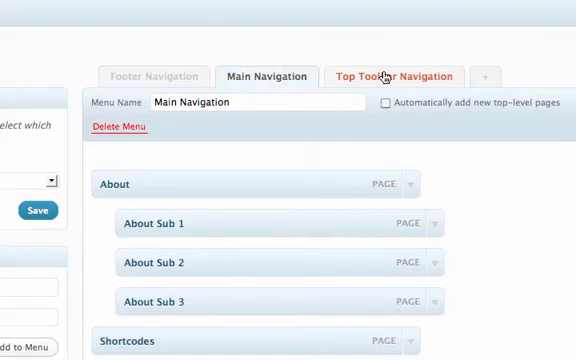
click(395, 76)
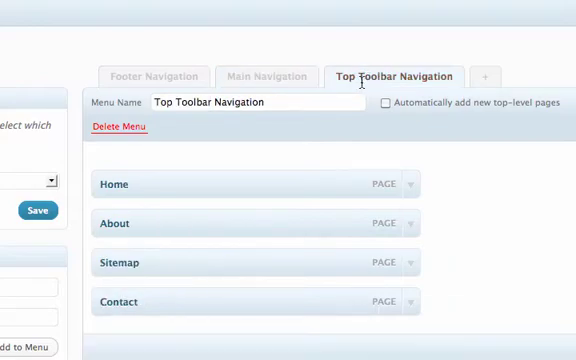
mouse_move(301, 333)
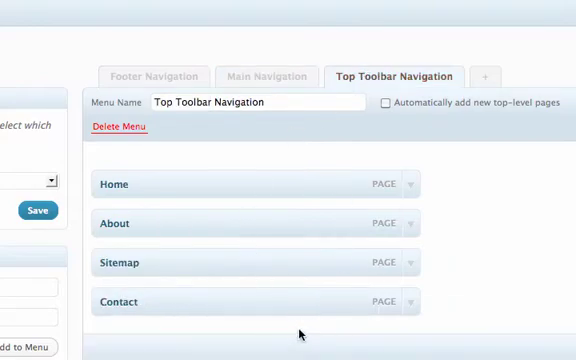
mouse_move(133, 224)
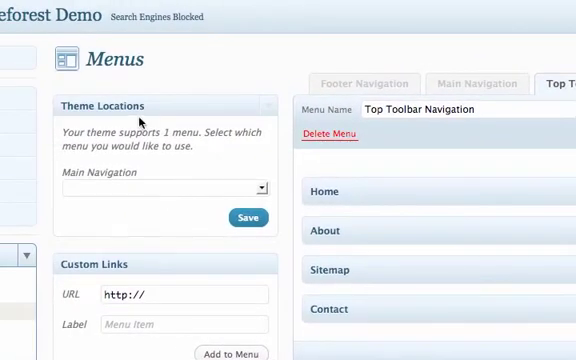
mouse_move(159, 189)
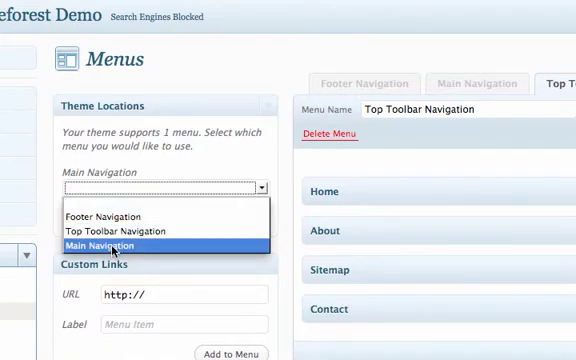
click(110, 246)
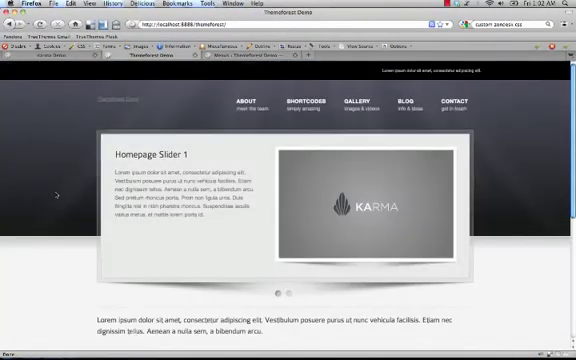
Scroll the Karma homepage, view the second slide, and visit the About Sub 2 page.
scroll(down, 3)
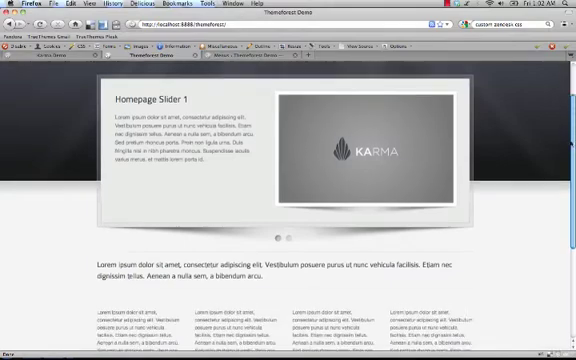
scroll(down, 3)
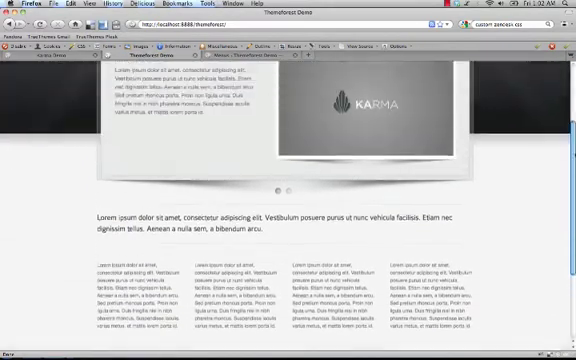
scroll(up, 3)
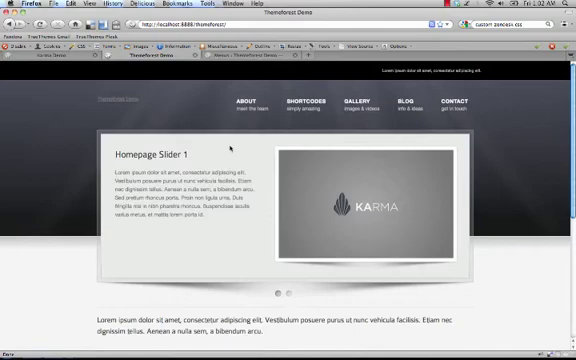
click(292, 293)
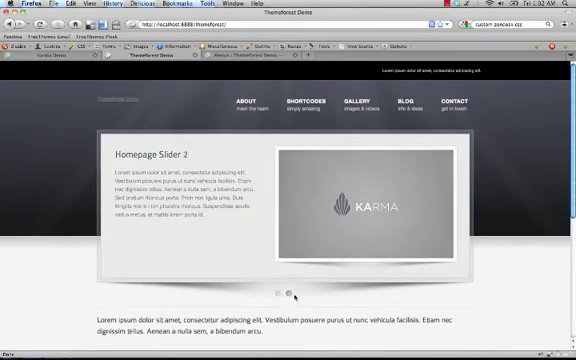
click(241, 100)
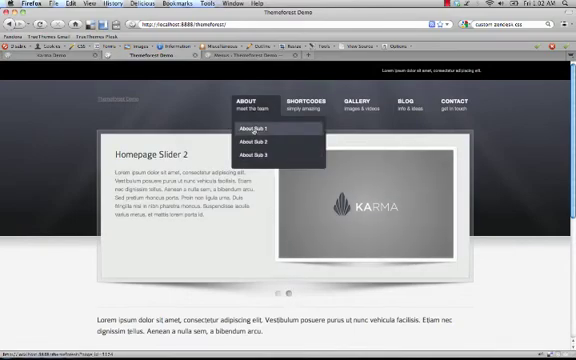
click(253, 128)
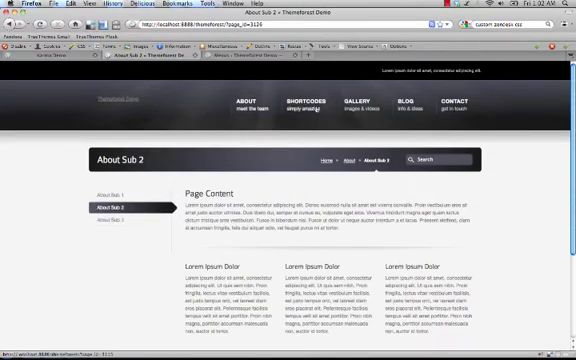
Visit the Shortcodes, Blog and Contact pages, then return to the admin menus editor.
click(306, 101)
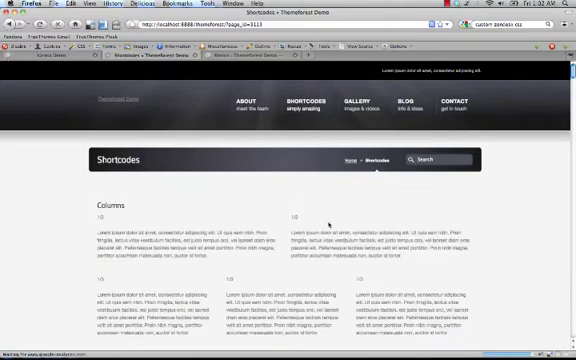
scroll(down, 3)
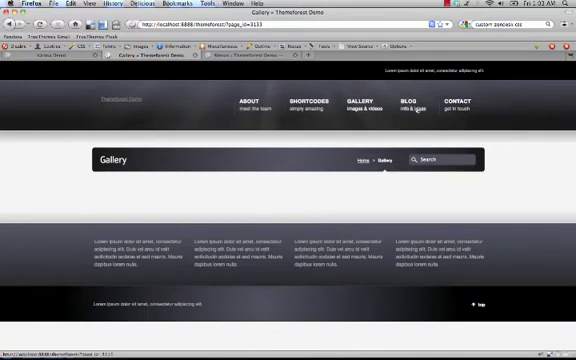
click(401, 104)
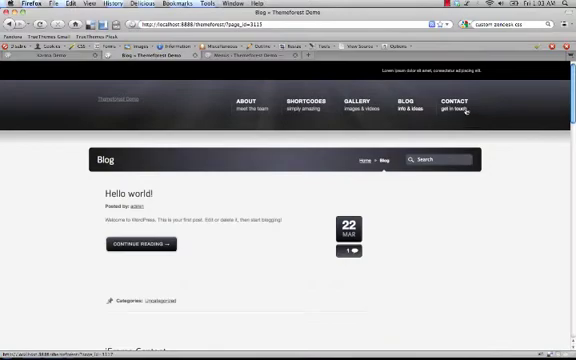
click(457, 103)
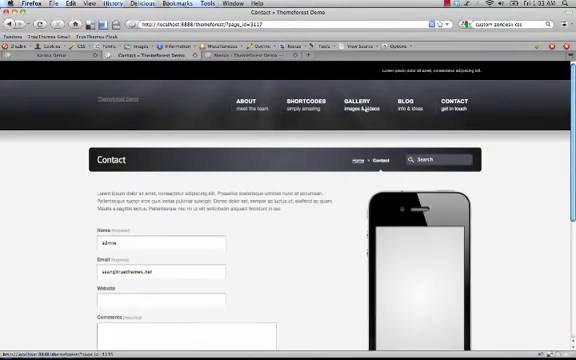
click(355, 103)
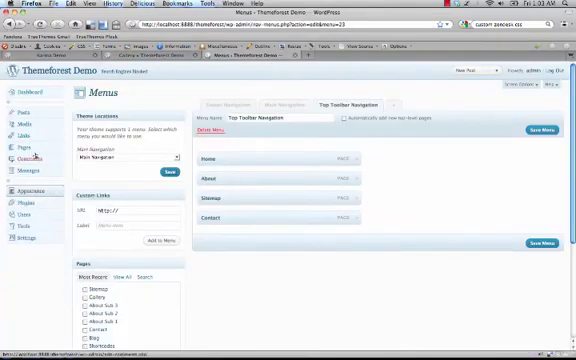
Edit the Gallery page and list its Portfolio Category choices: Gallery, Homepage Slider, Uncategorized.
click(15, 139)
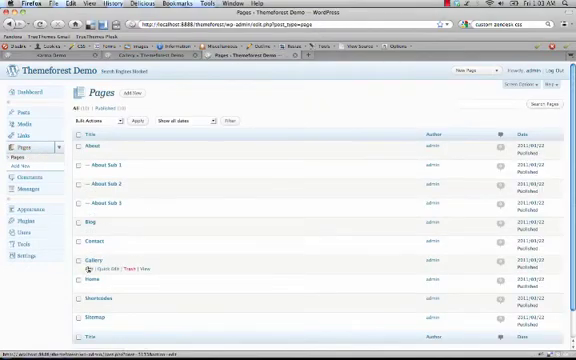
click(96, 257)
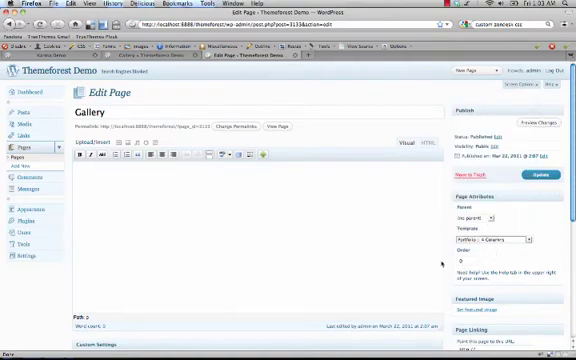
scroll(down, 3)
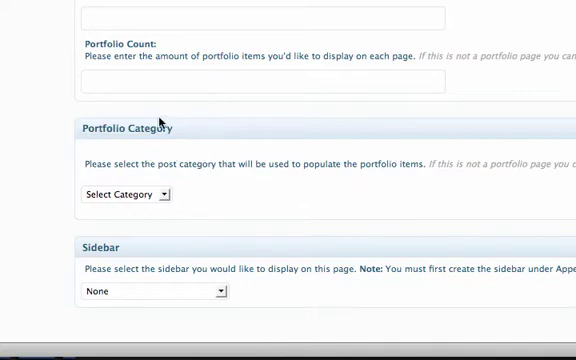
mouse_move(167, 180)
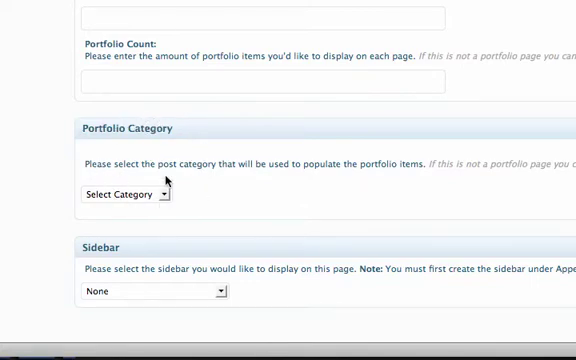
click(125, 194)
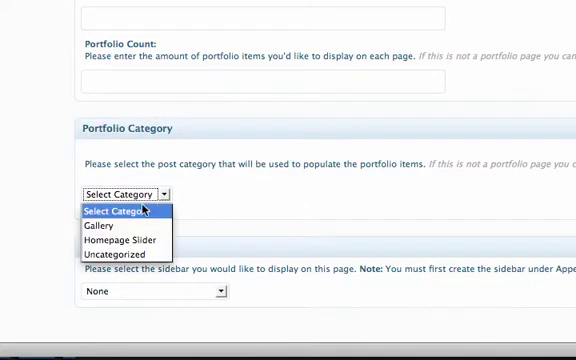
mouse_move(123, 241)
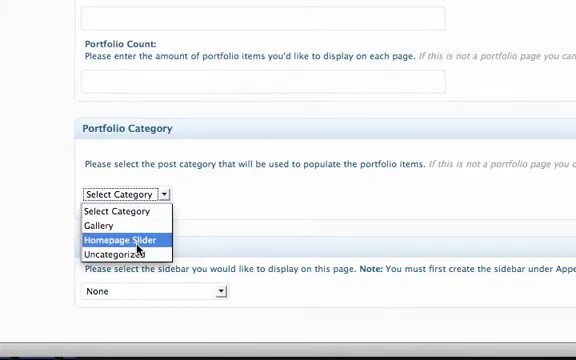
mouse_move(103, 227)
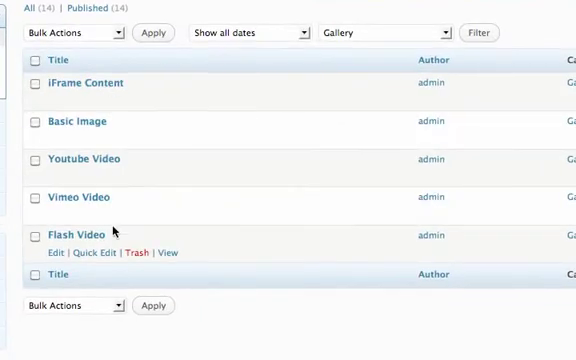
mouse_move(92, 99)
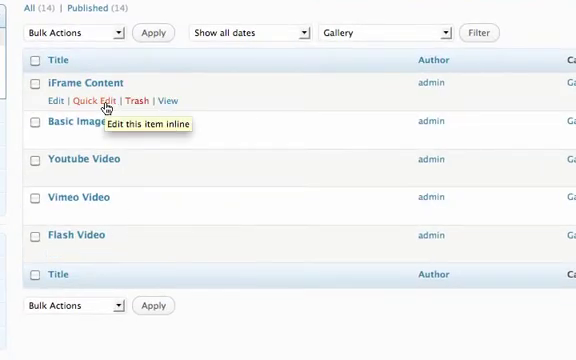
mouse_move(96, 101)
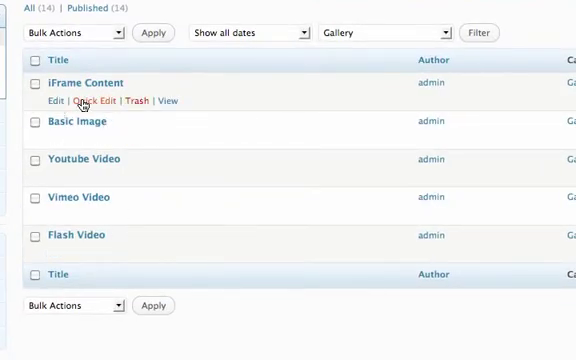
mouse_move(95, 178)
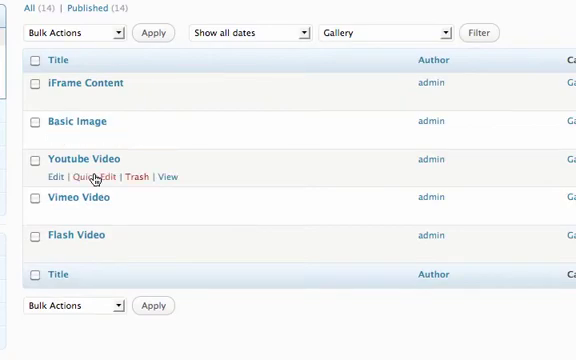
mouse_move(80, 204)
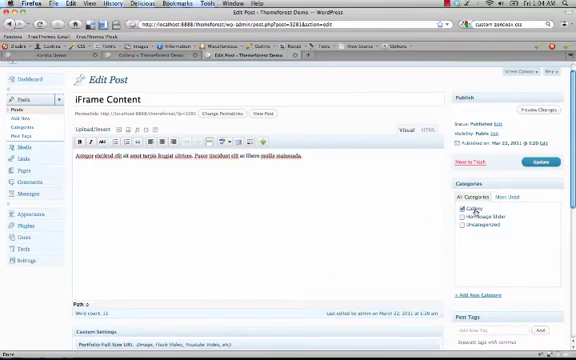
Keep iFrame Content filed under Gallery and review its iframe-based Portfolio Full Size URL.
click(464, 209)
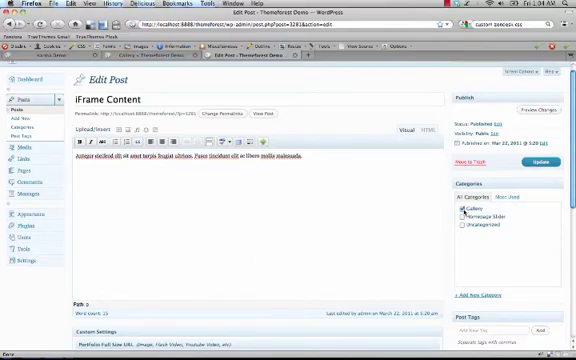
scroll(down, 3)
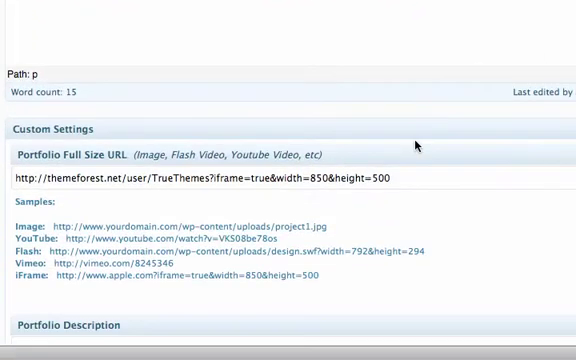
mouse_move(129, 264)
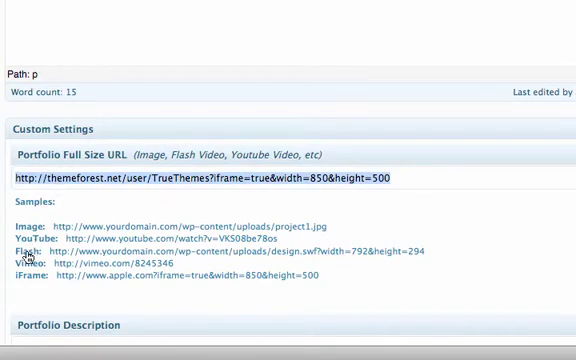
mouse_move(44, 286)
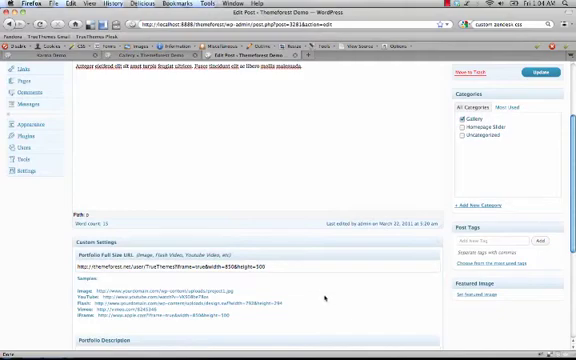
scroll(down, 3)
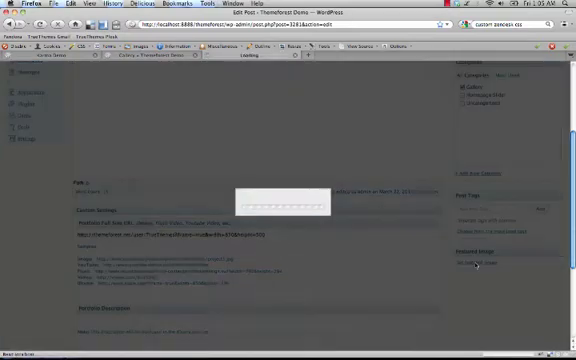
Set the uploaded karma-demo image as the iFrame Content post's featured image.
click(483, 264)
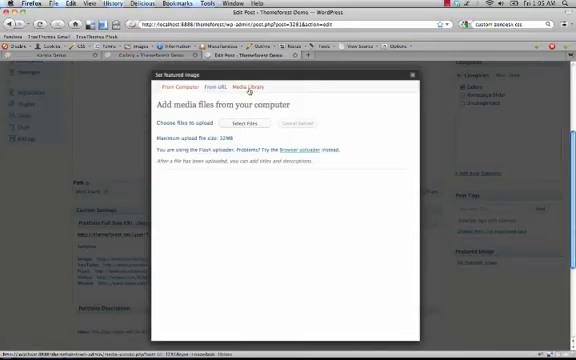
click(253, 90)
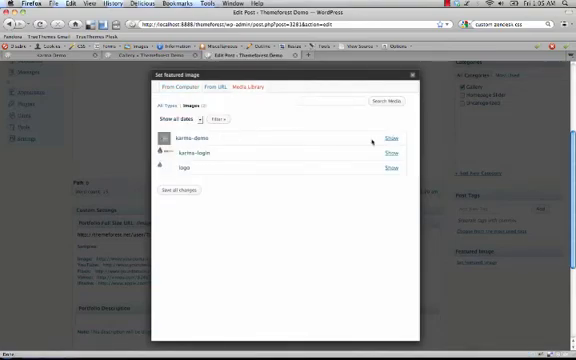
click(388, 138)
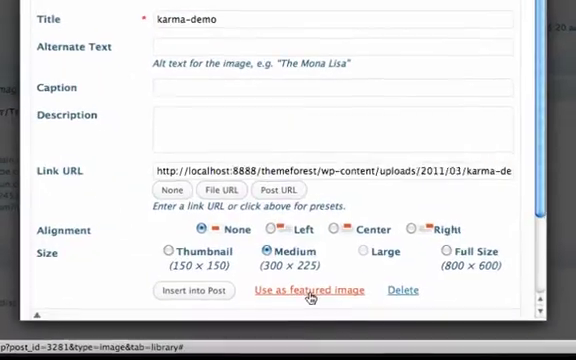
click(307, 290)
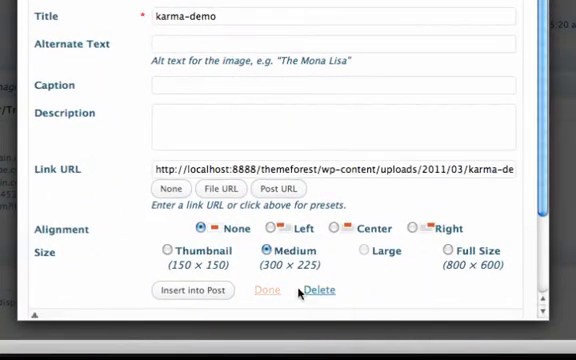
click(264, 290)
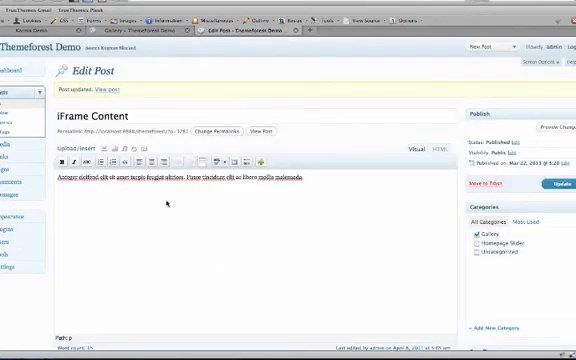
mouse_move(261, 253)
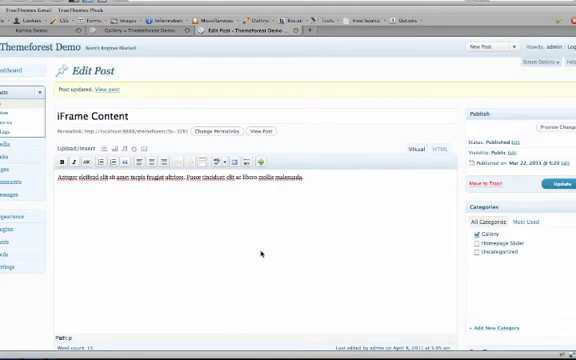
Preview the live demo homepage down to its lower content and footer columns.
click(130, 36)
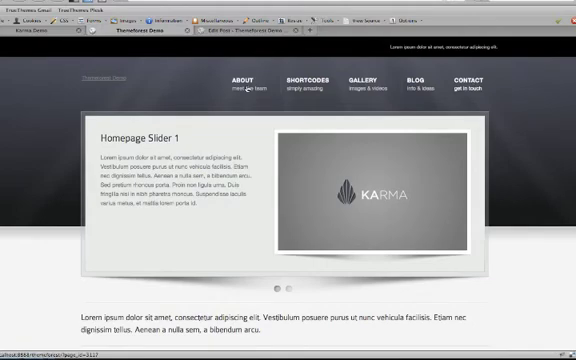
scroll(down, 3)
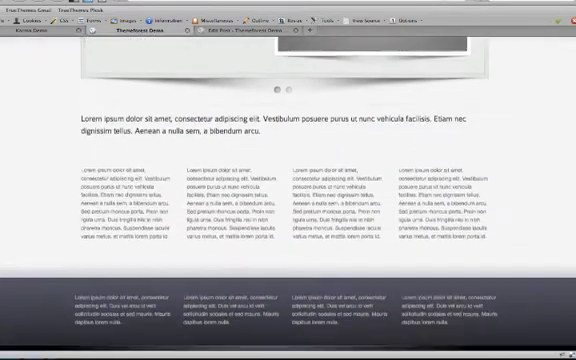
scroll(down, 3)
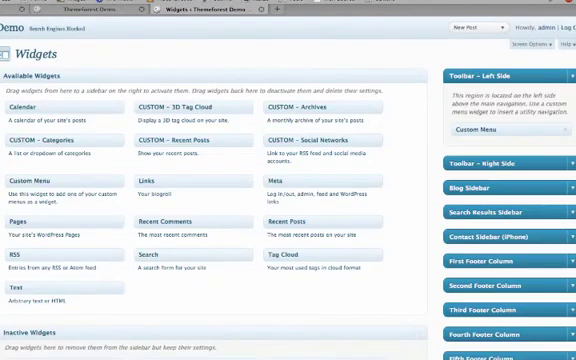
Expand the Footer Copyright – Left Side sidebar to show its Text widget.
scroll(down, 3)
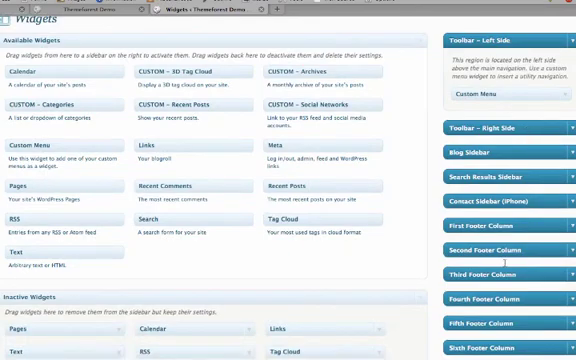
scroll(down, 3)
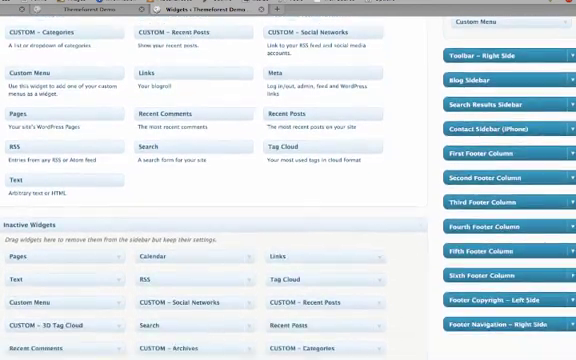
scroll(down, 3)
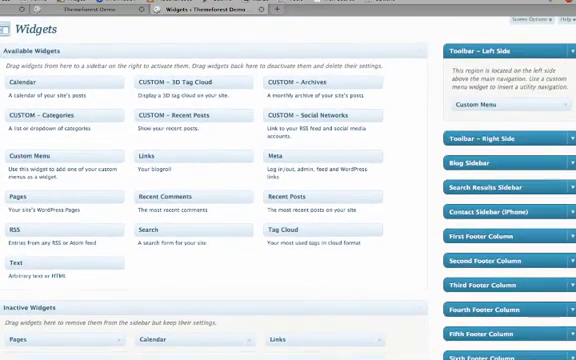
scroll(down, 3)
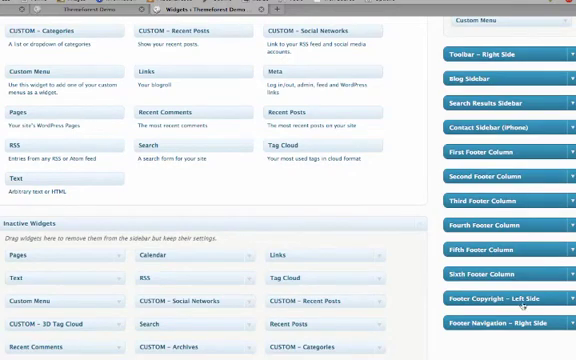
scroll(down, 3)
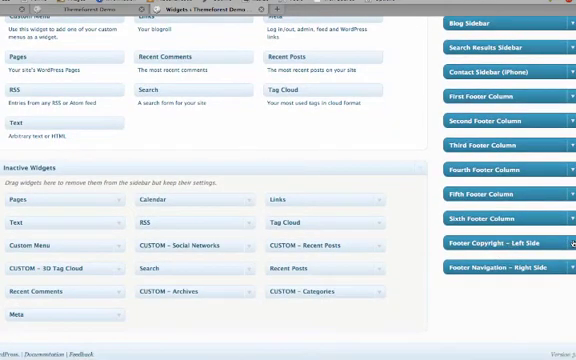
click(505, 241)
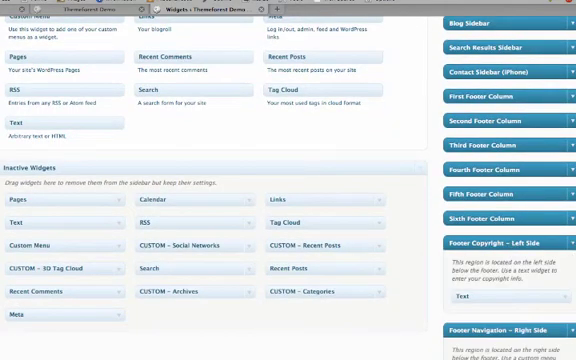
scroll(down, 3)
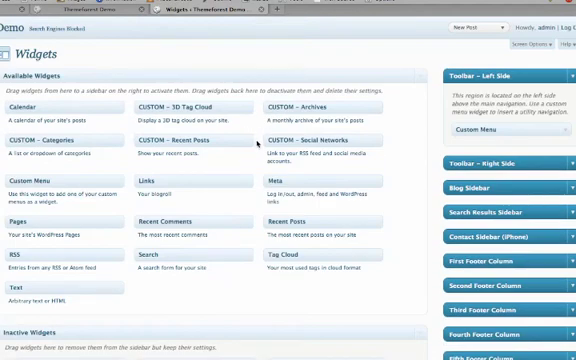
Place a Custom Menu widget showing Footer Navigation in Footer Navigation – Right Side.
scroll(down, 3)
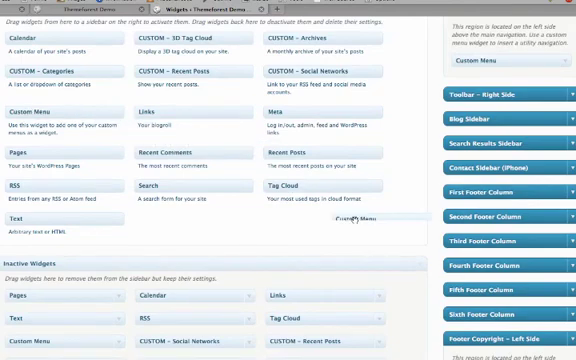
scroll(down, 3)
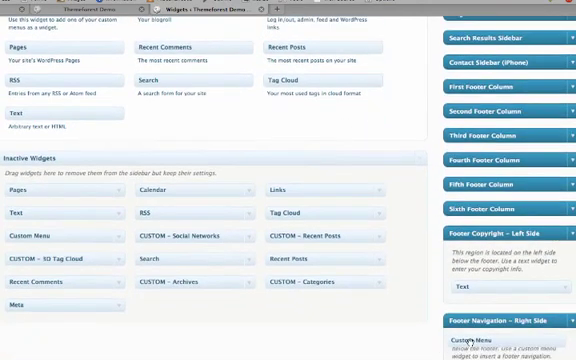
scroll(down, 3)
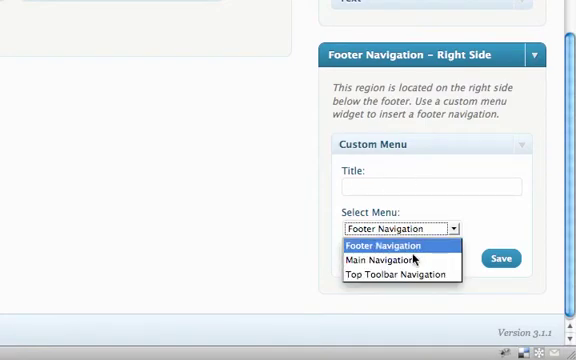
mouse_move(400, 258)
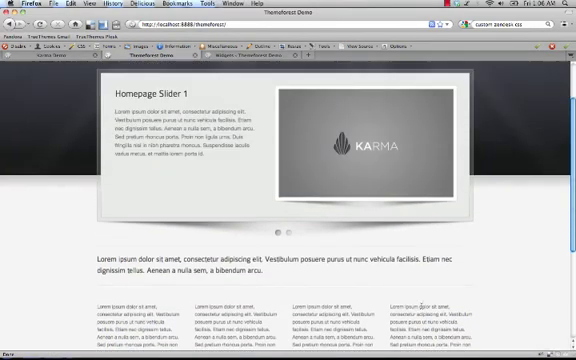
scroll(down, 3)
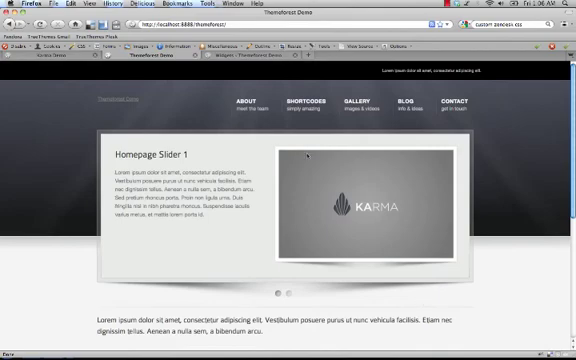
mouse_move(160, 75)
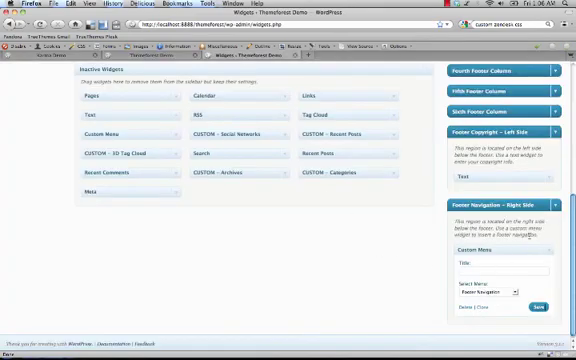
Set the Toolbar – Left Side Custom Menu widget to Top Toolbar Navigation and save.
scroll(up, 3)
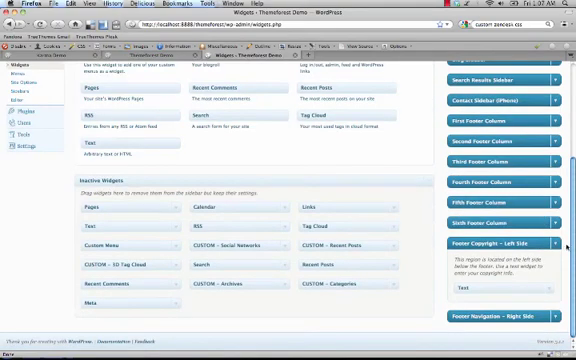
scroll(up, 3)
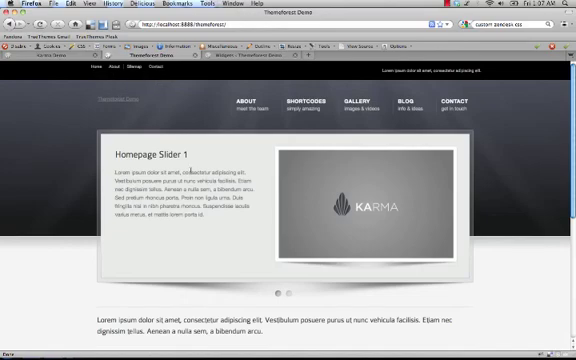
Check the new top toolbar menu, then visit the Blog and Contact pages.
scroll(down, 3)
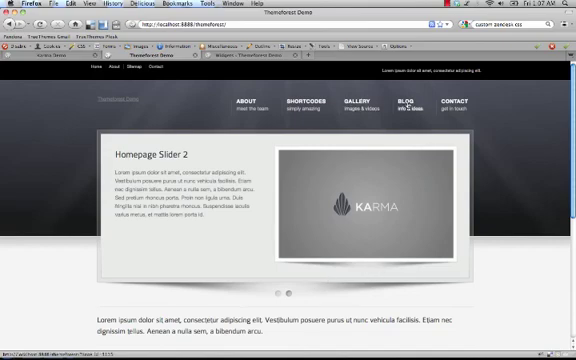
click(404, 100)
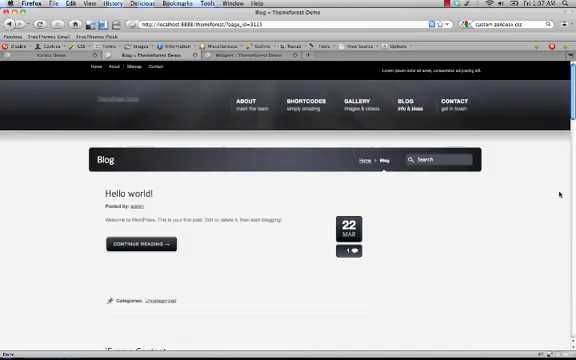
scroll(down, 3)
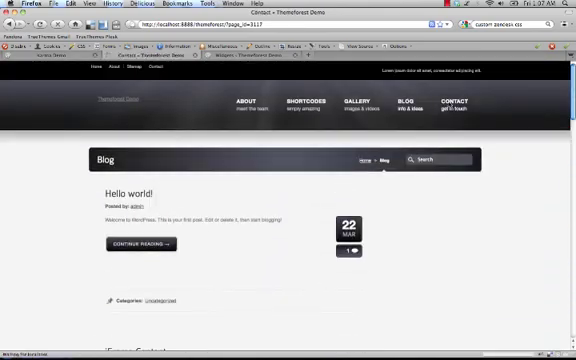
click(461, 103)
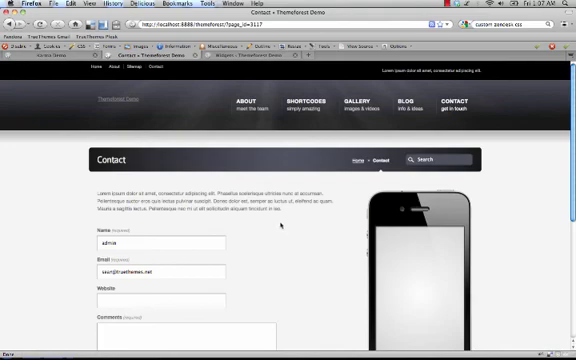